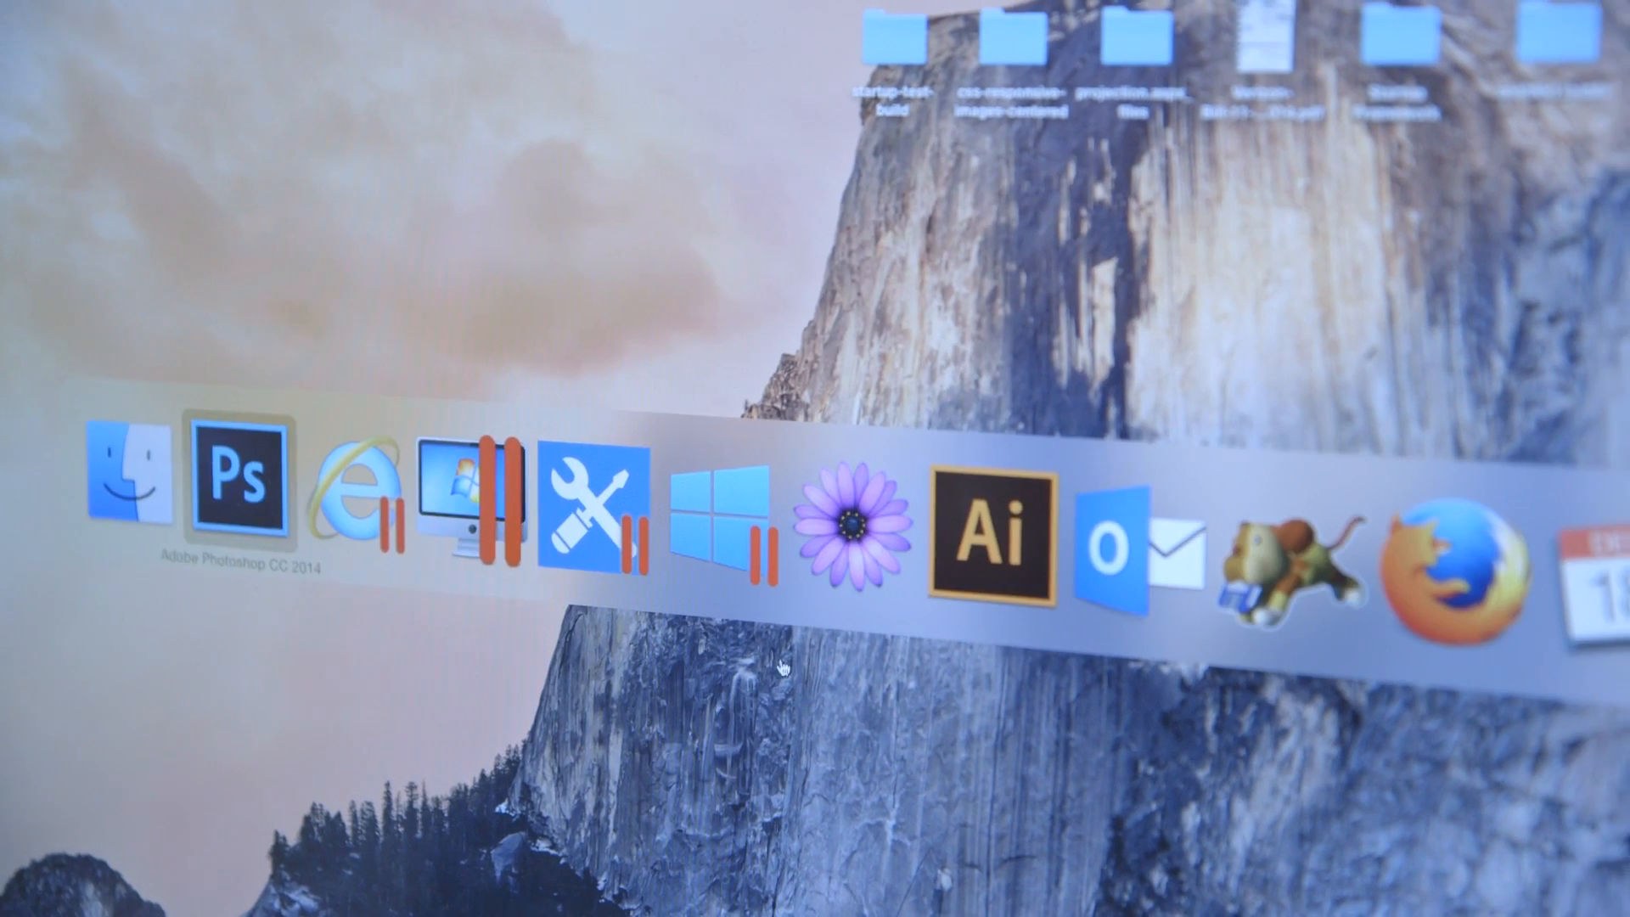
Bring Photoshop CC 2014 forward from the Dock, showing the red chart icon document.
left_click(224, 484)
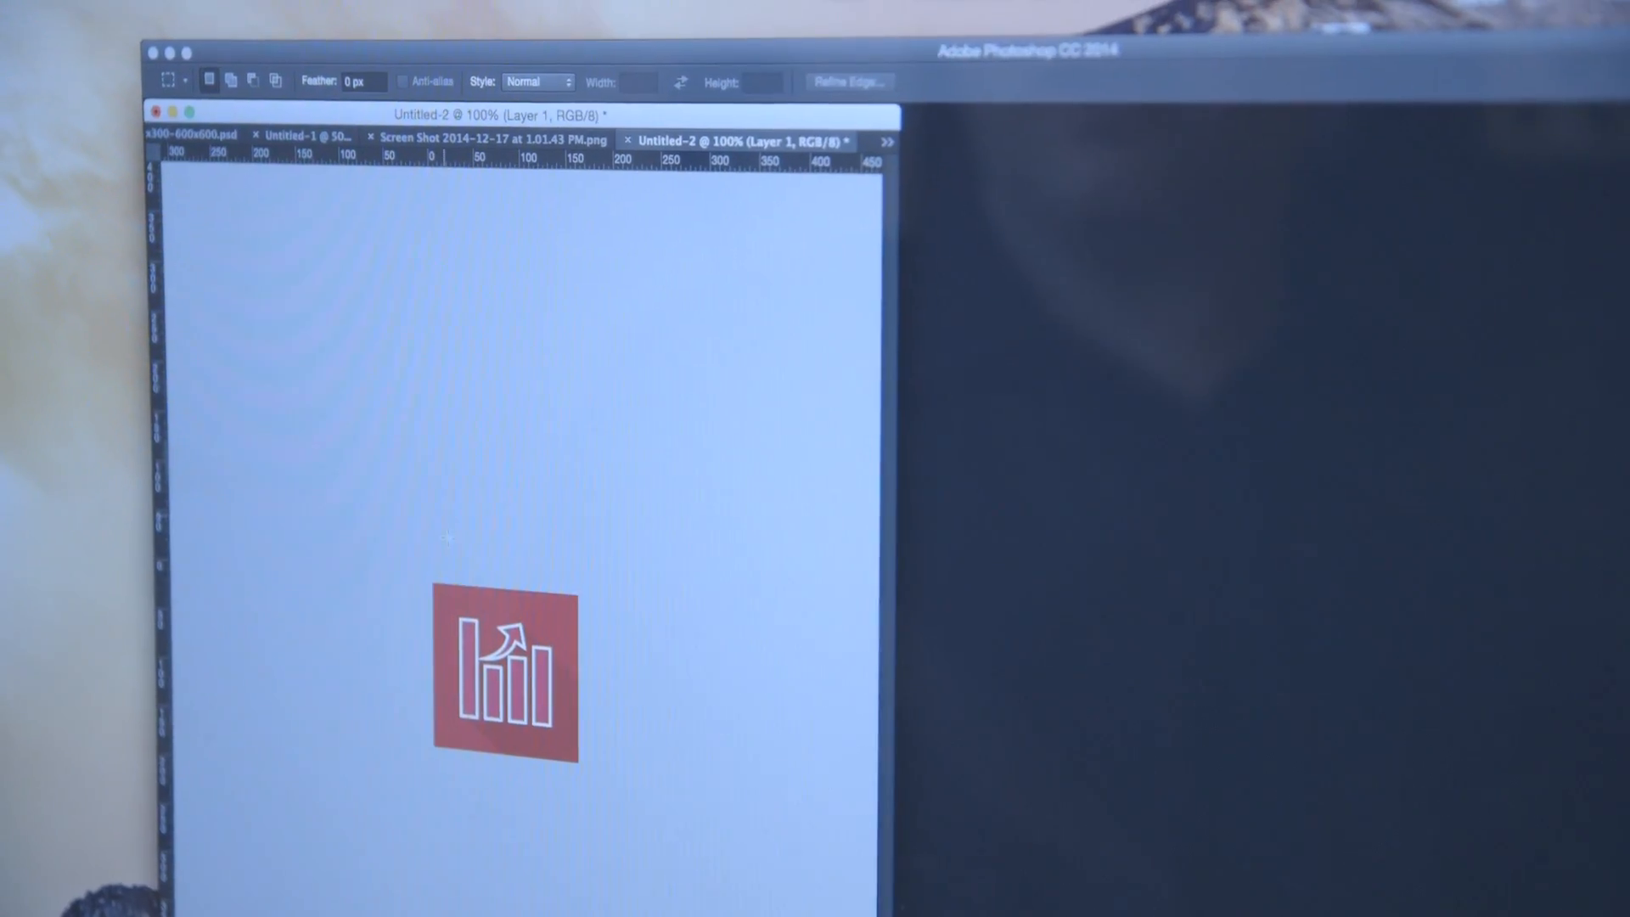